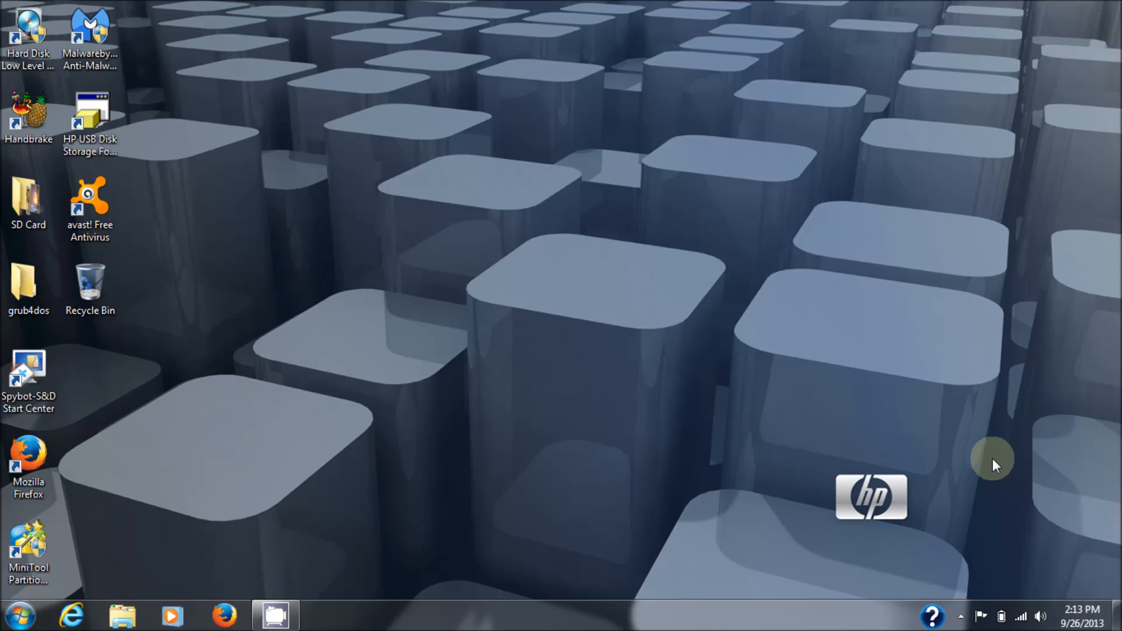
pyautogui.moveTo(649, 372)
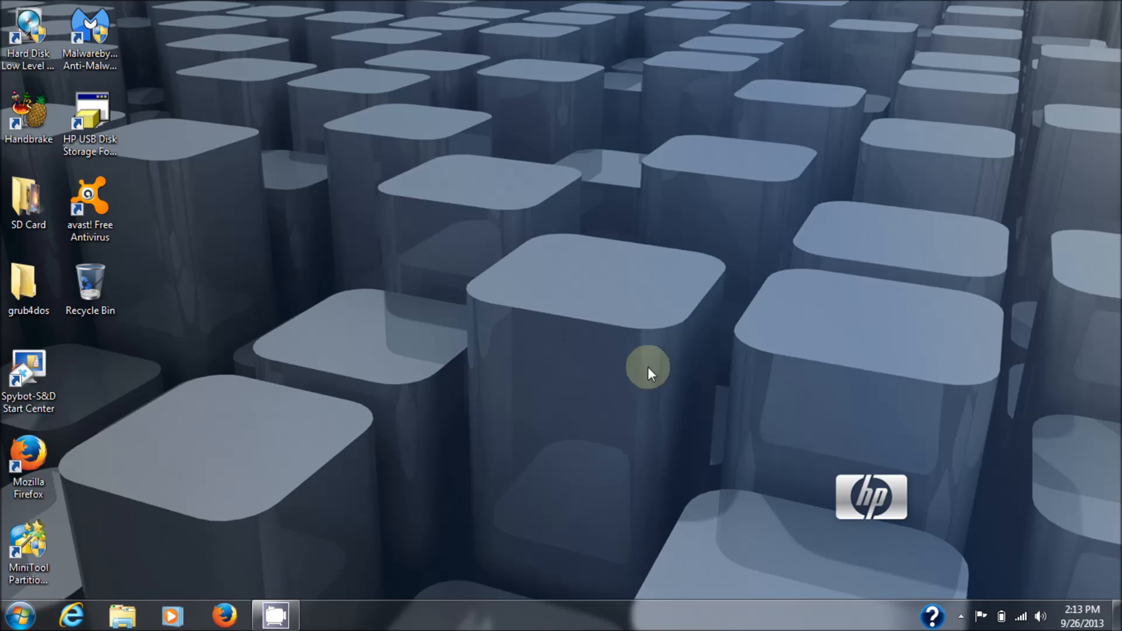
# - Bring up the Start menu listing programs and system places, including Control Panel
pyautogui.click(17, 616)
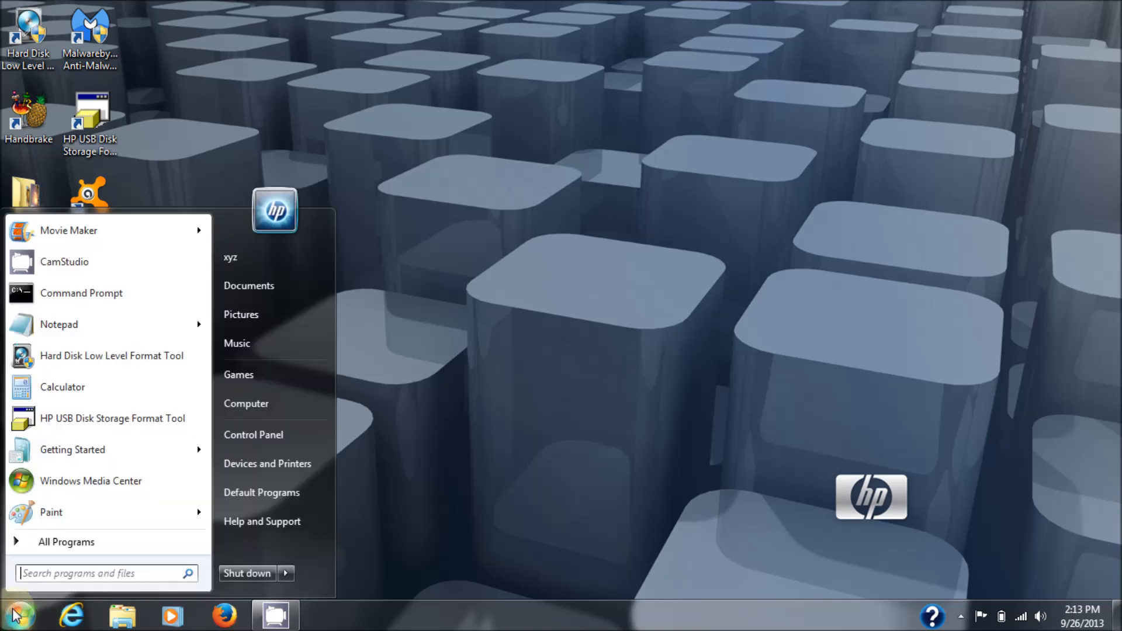
pyautogui.moveTo(65, 542)
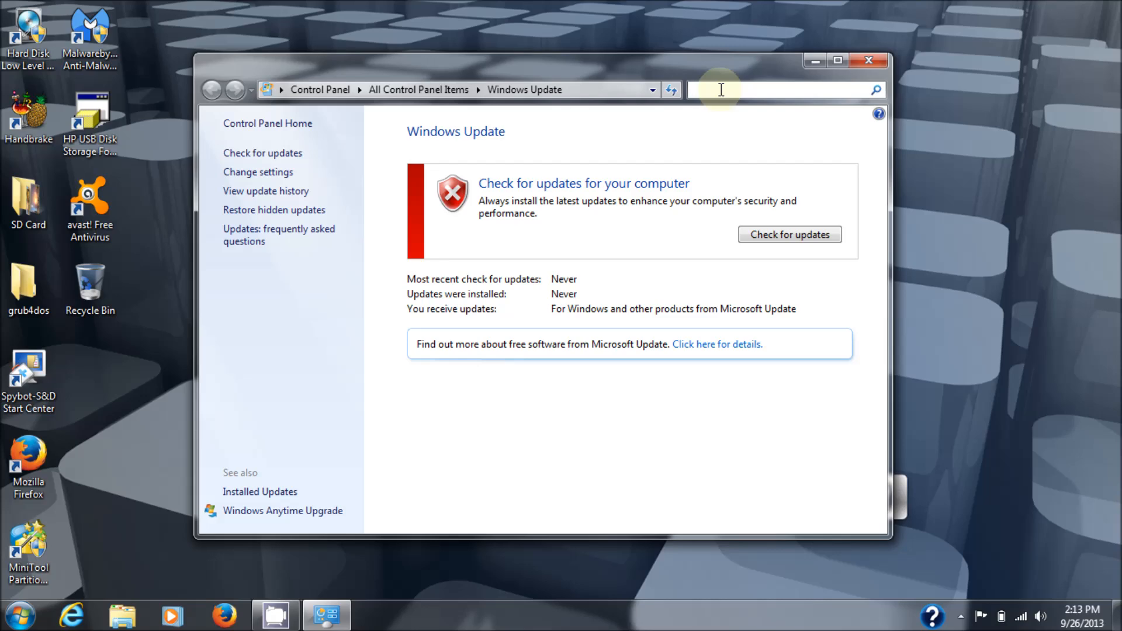
# - Search Control Panel for 'tr' and go to the Troubleshooting page
pyautogui.write('tro')
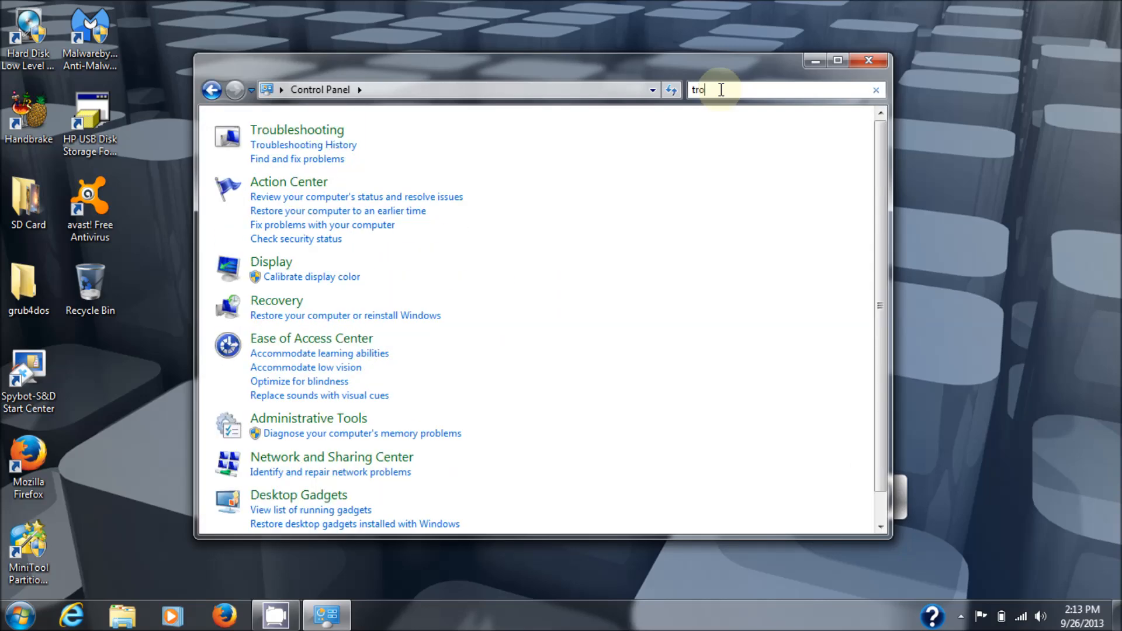
pyautogui.moveTo(331, 147)
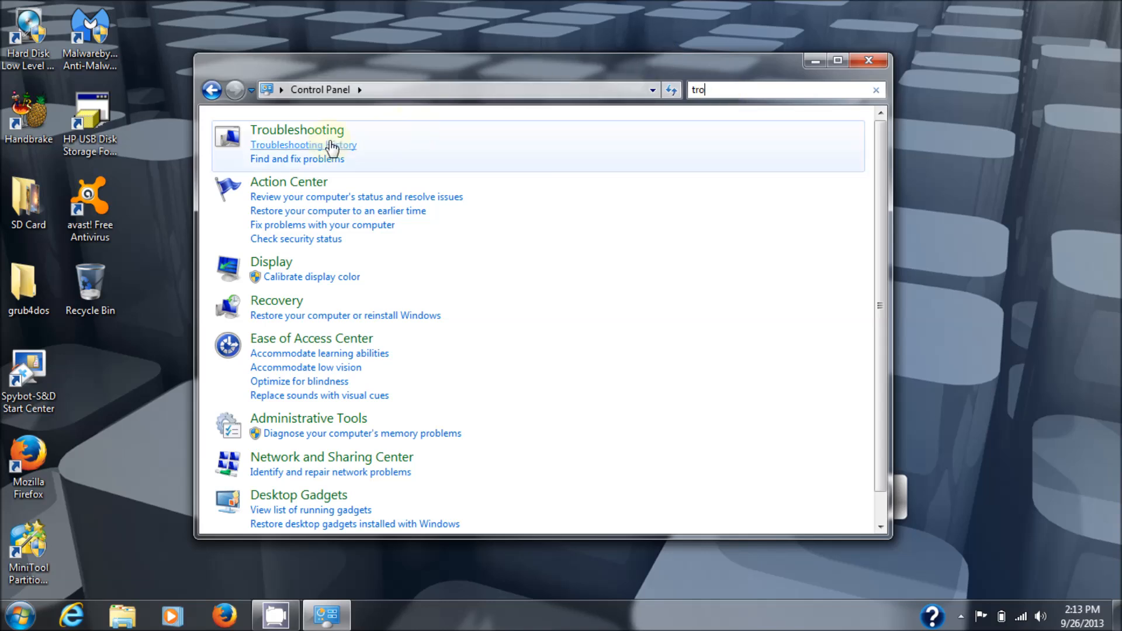
pyautogui.moveTo(311, 132)
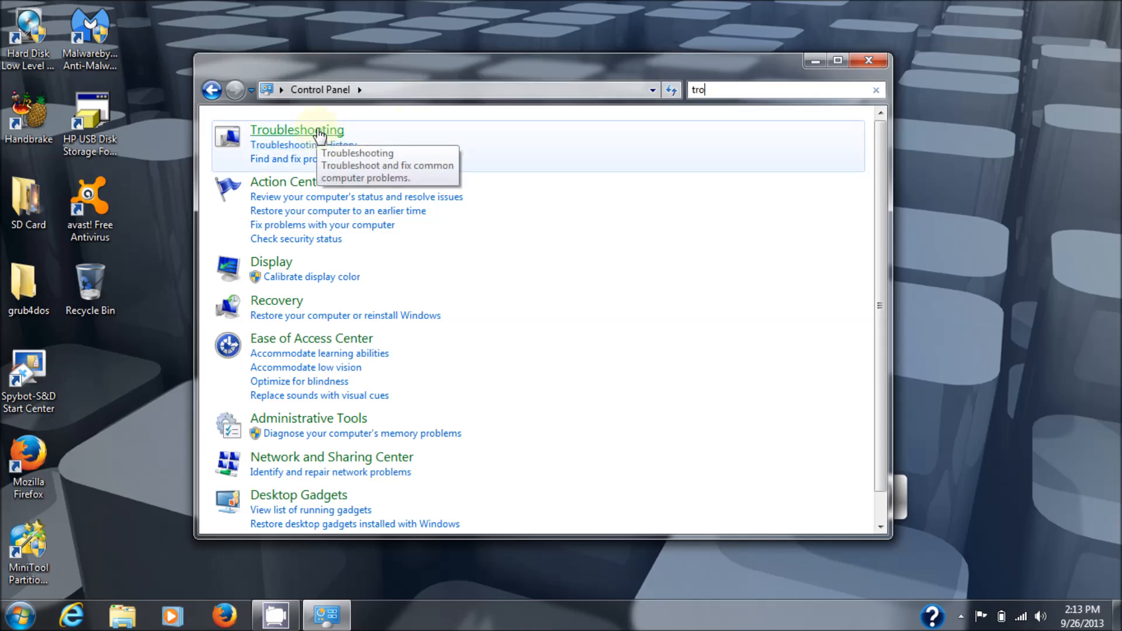
pyautogui.click(296, 130)
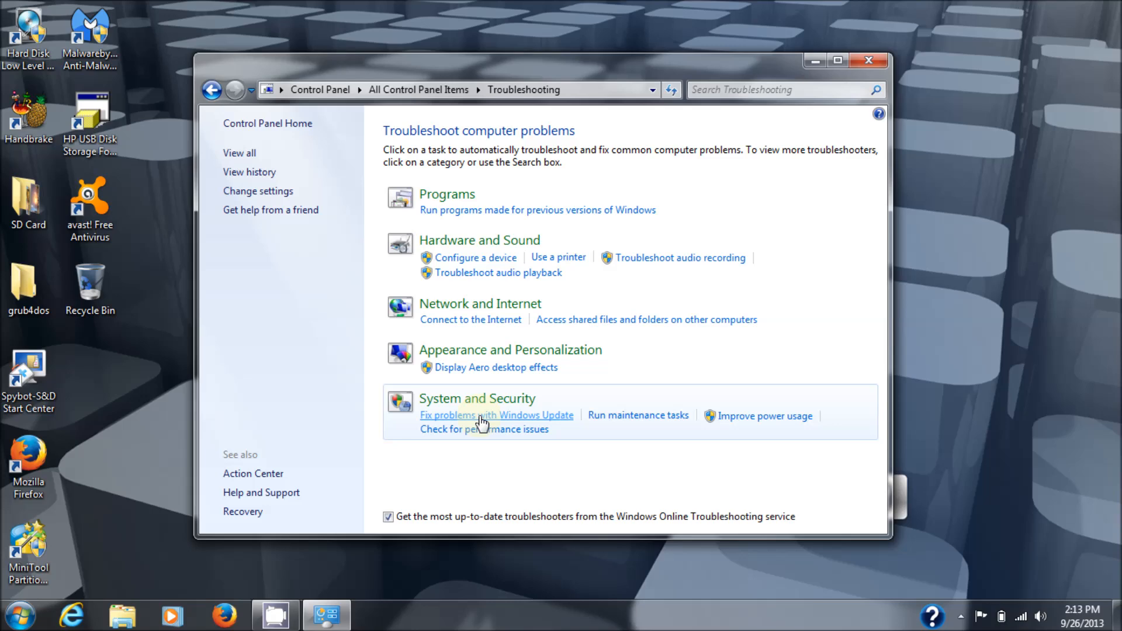
# - Launch 'Fix problems with Windows Update' and let its repair run with Next
pyautogui.click(497, 415)
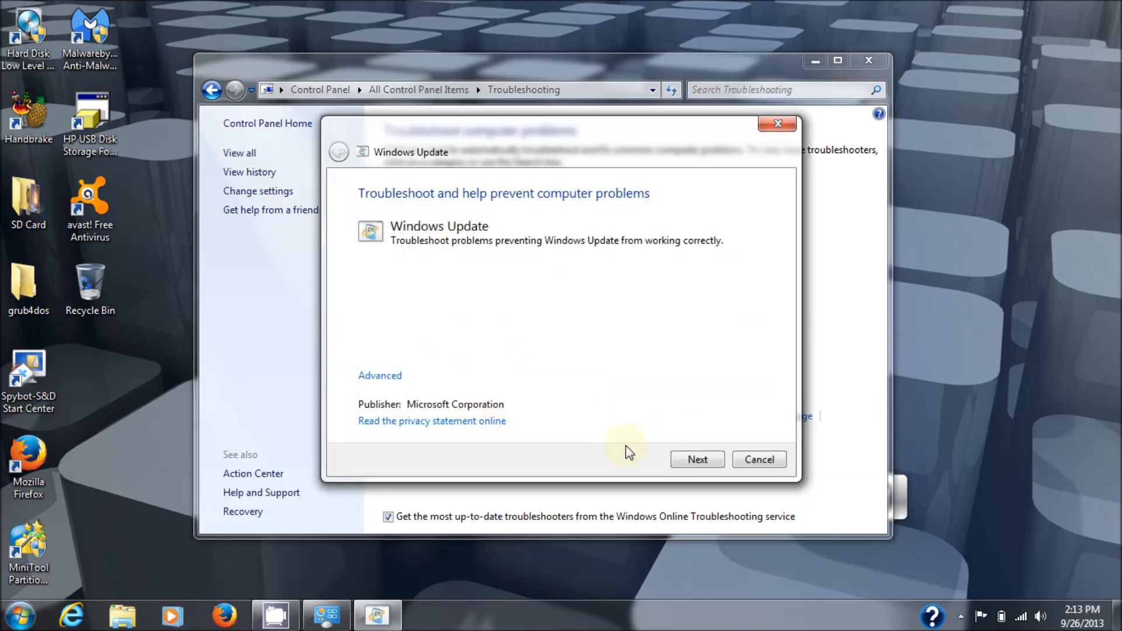
pyautogui.click(696, 459)
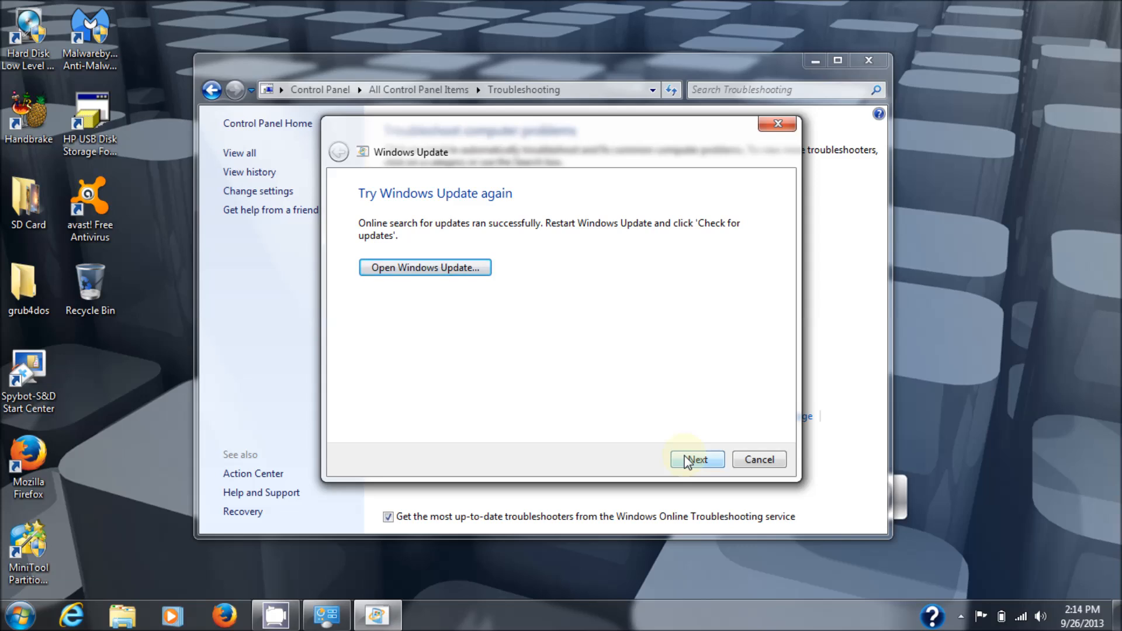
pyautogui.moveTo(537, 257)
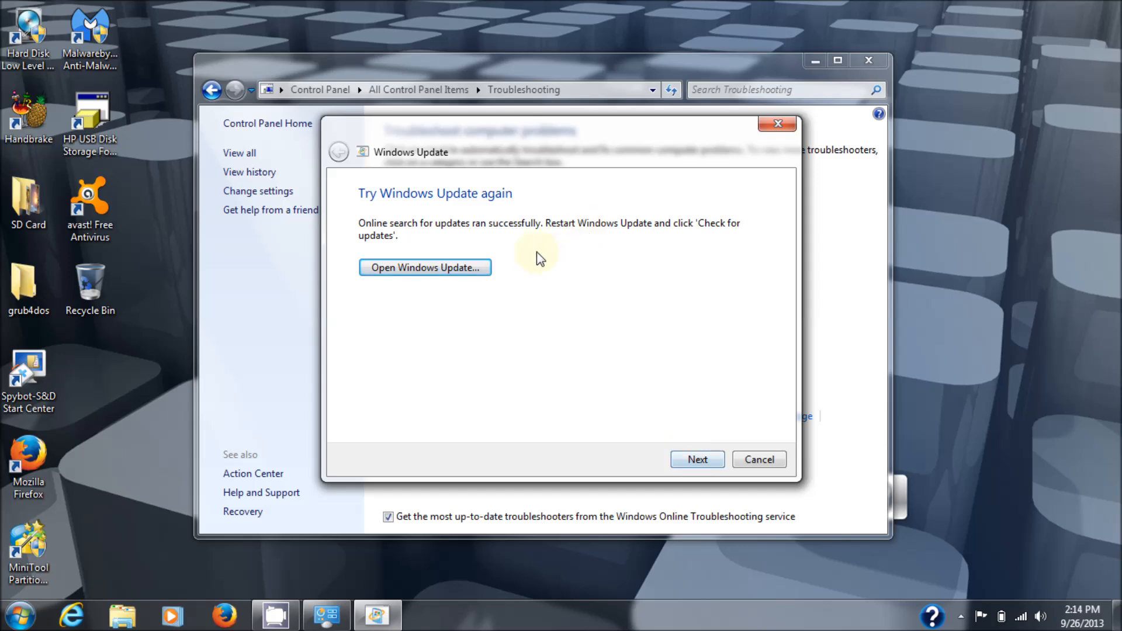
pyautogui.moveTo(441, 253)
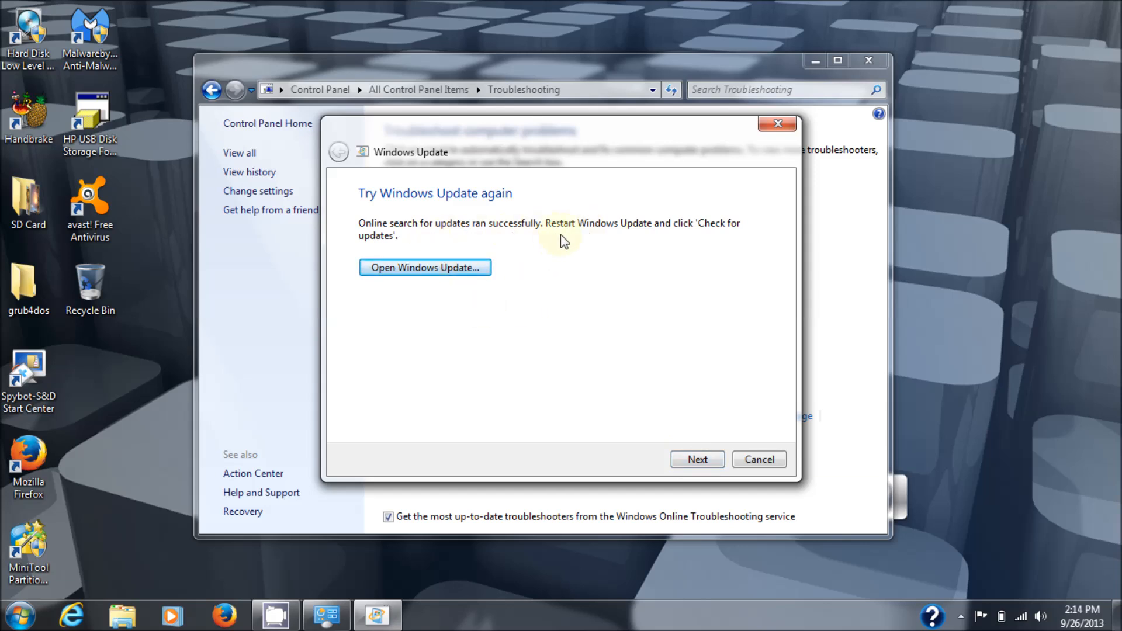
pyautogui.moveTo(519, 245)
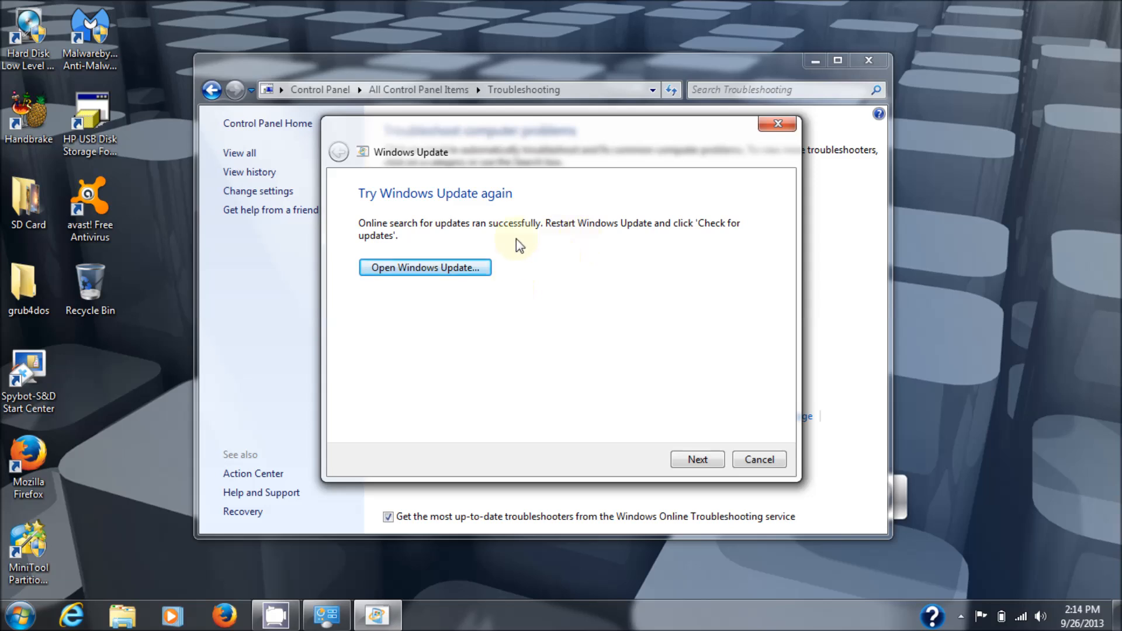
pyautogui.moveTo(428, 252)
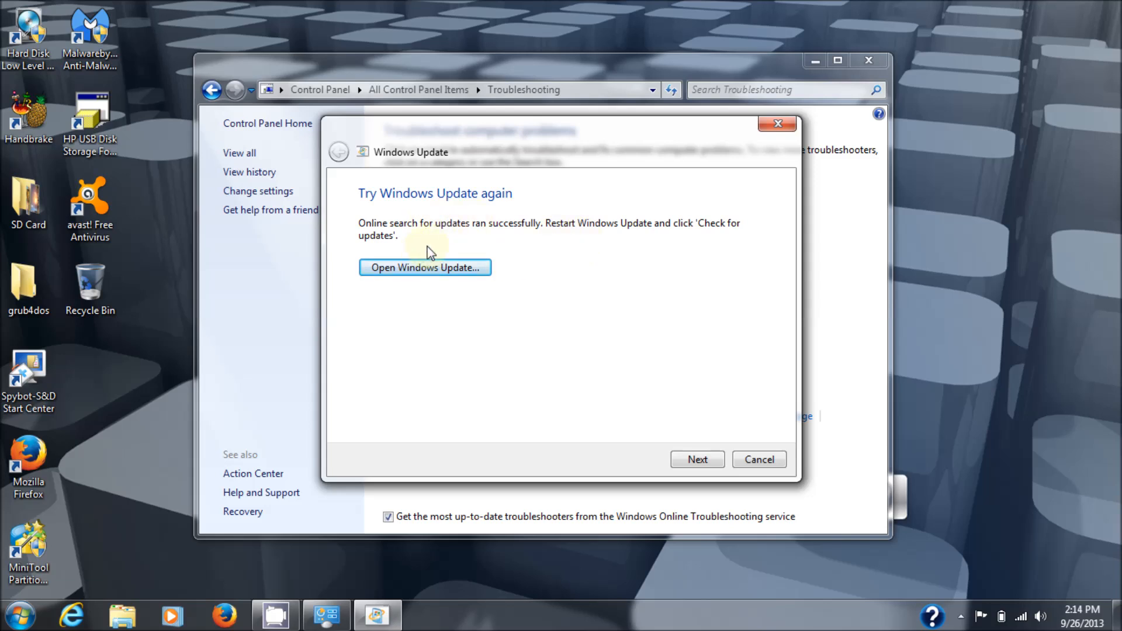
pyautogui.moveTo(444, 254)
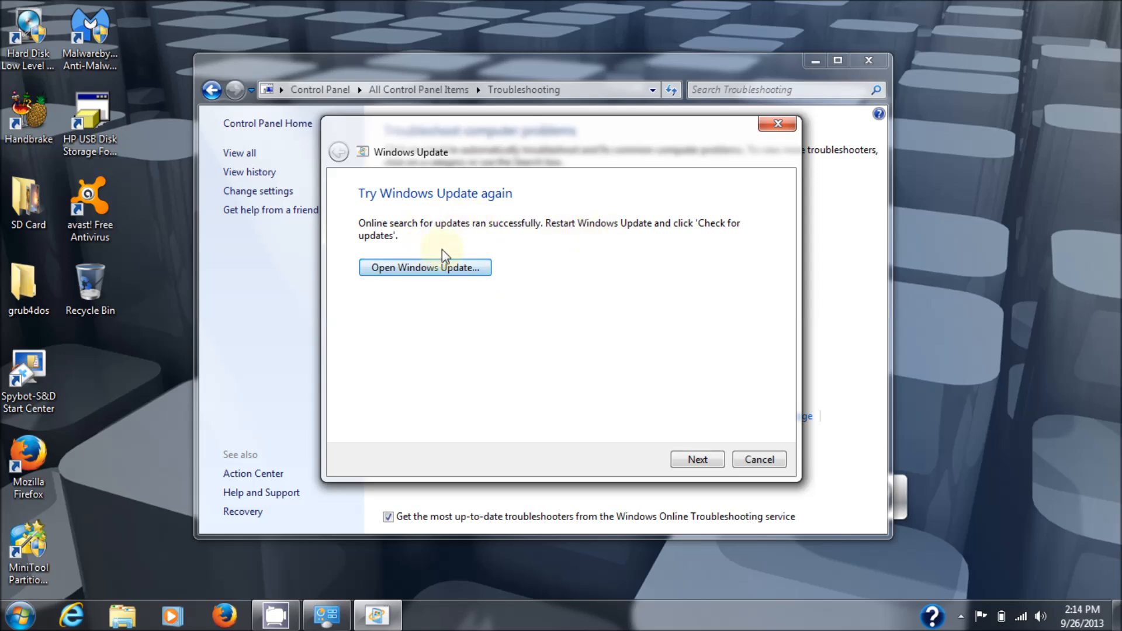
# - Return to Windows Update from the troubleshooter and start checking for updates
pyautogui.click(424, 266)
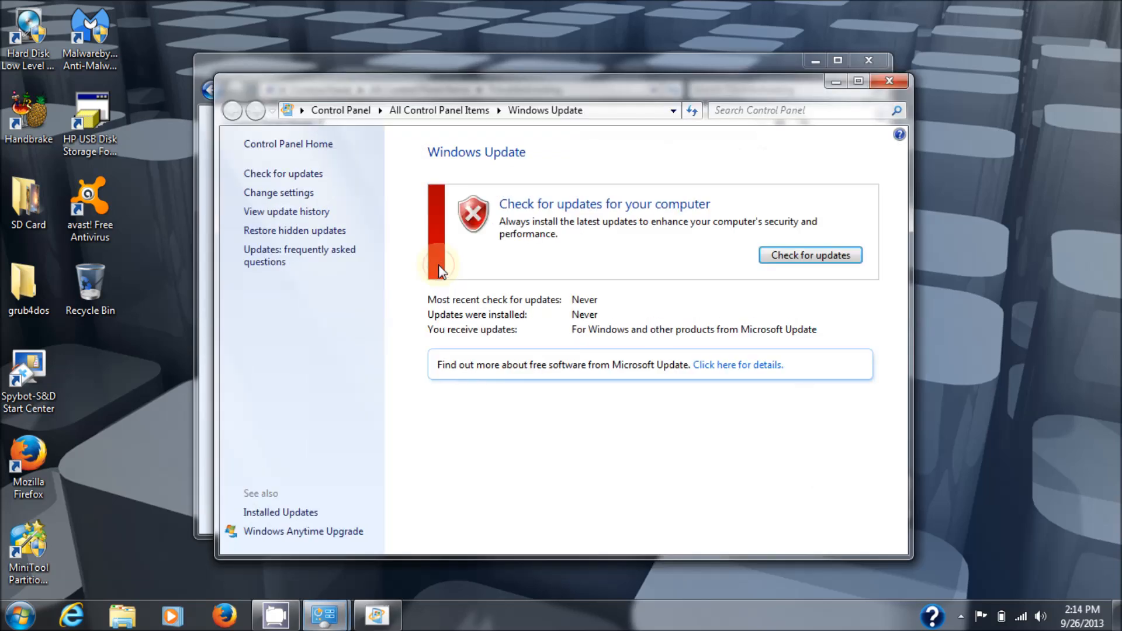
pyautogui.moveTo(604, 236)
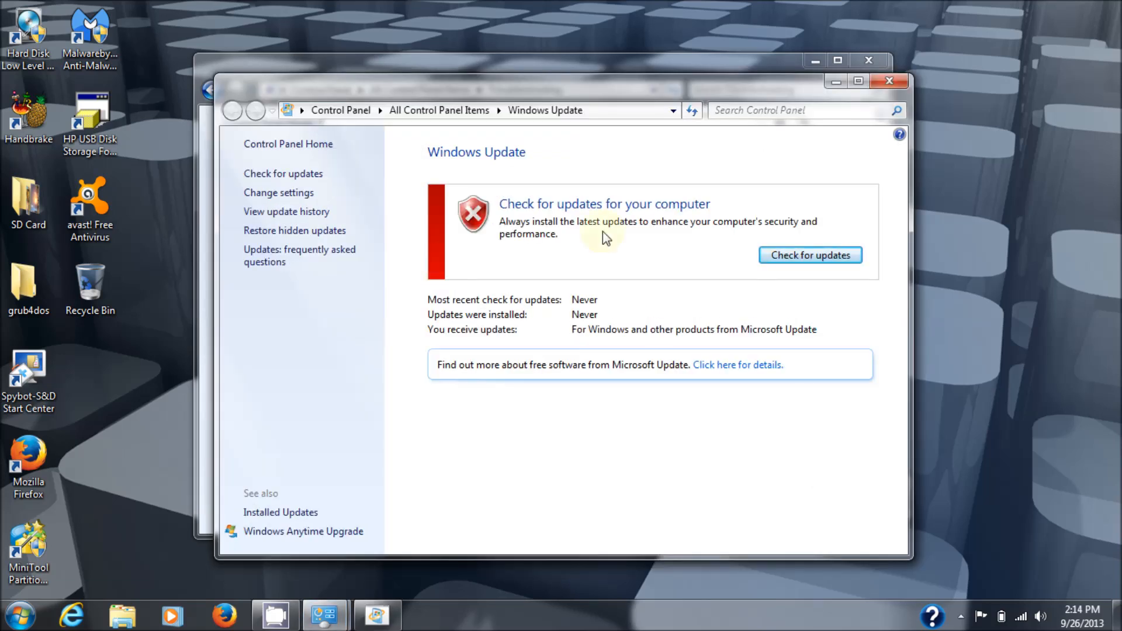
pyautogui.click(808, 255)
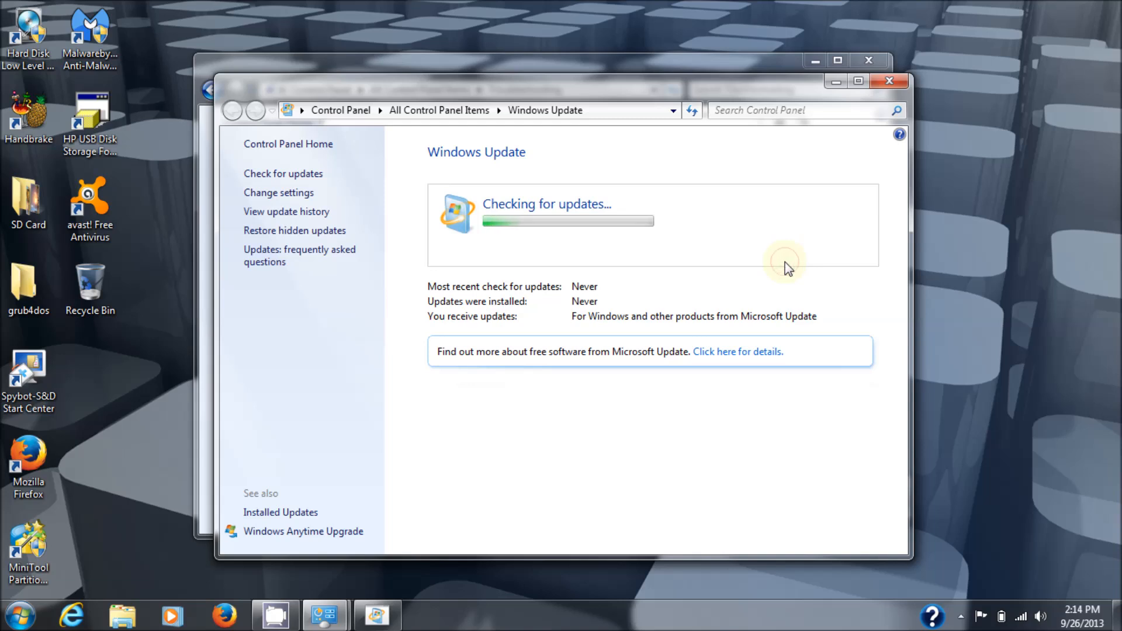